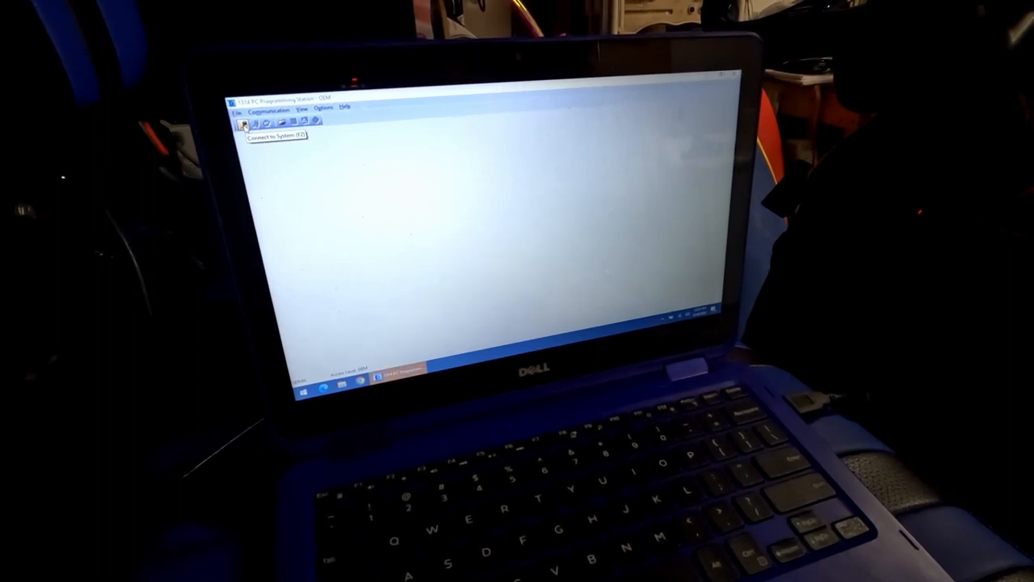
Connect to the golf cart motor controller and dismiss the error message
{"action": "left_click", "coordinate": [246, 121]}
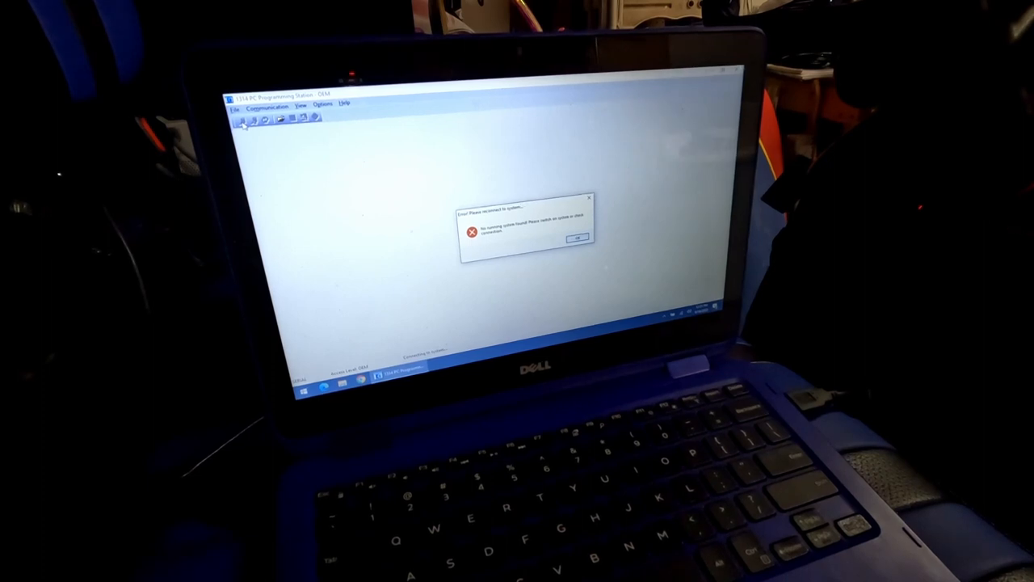
{"action": "left_click", "coordinate": [577, 237]}
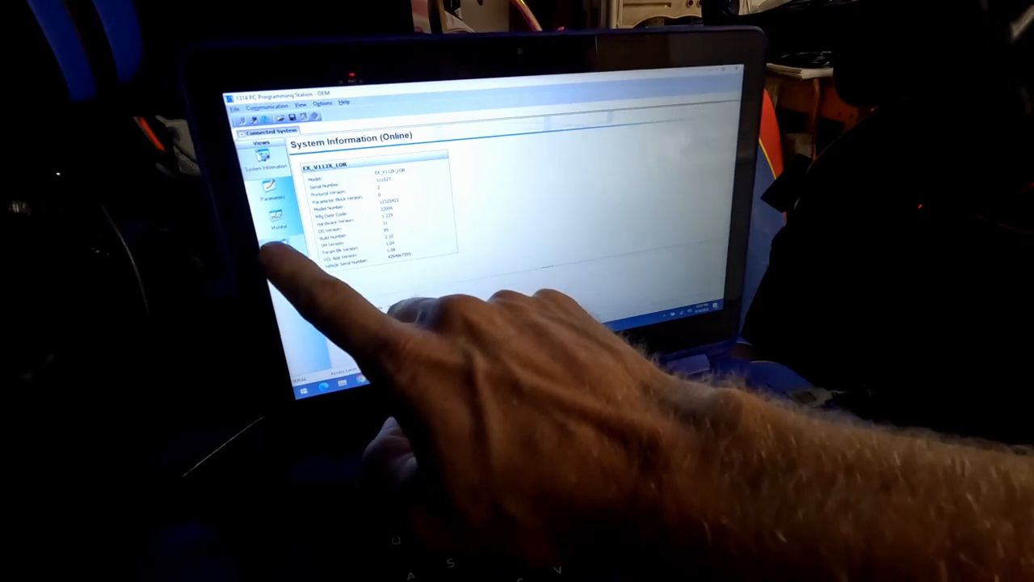
View Diagnostics faults and Monitor values, then switch to the online Parameter Editor
{"action": "left_click", "coordinate": [283, 245]}
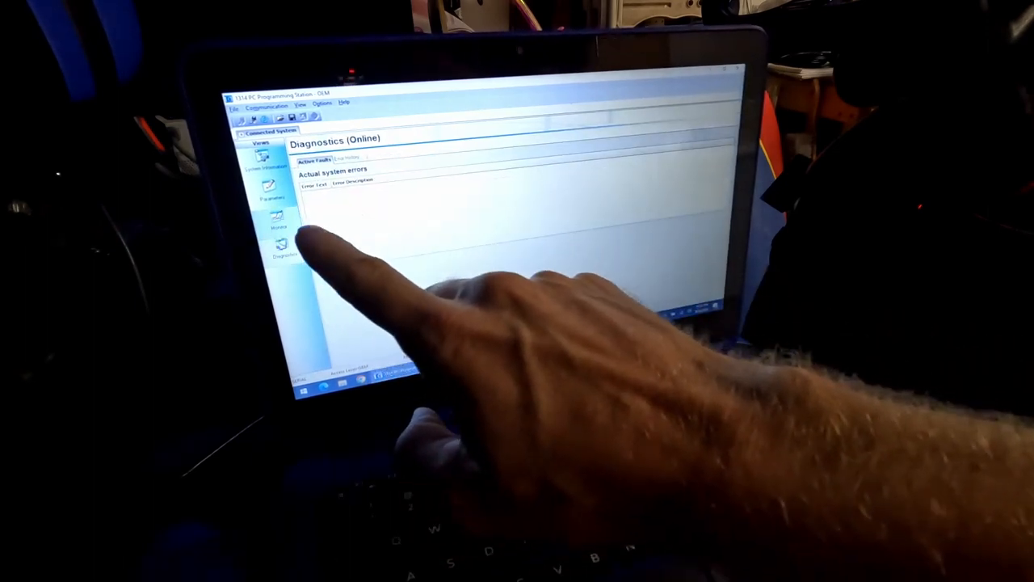
{"action": "left_click", "coordinate": [278, 223]}
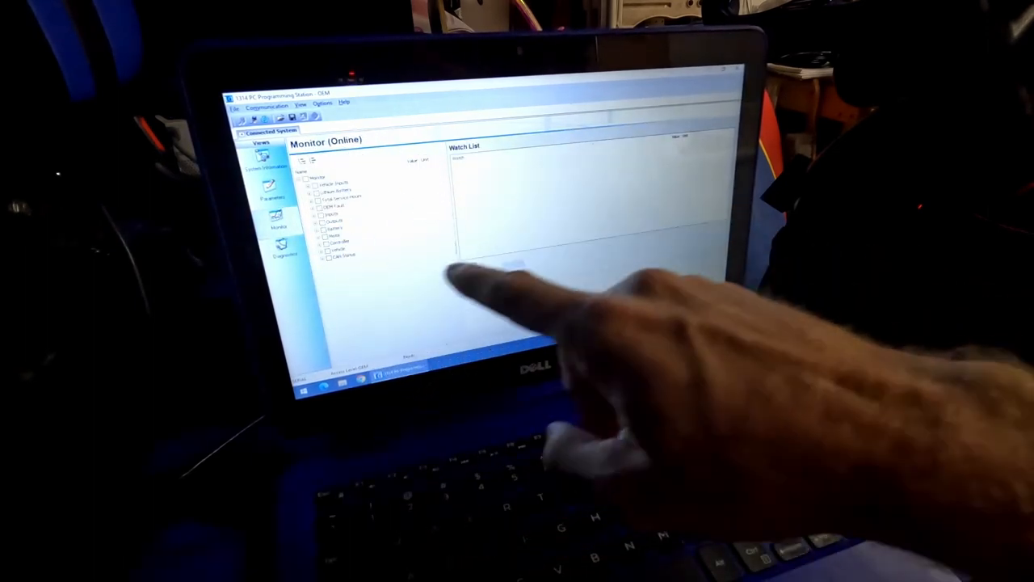
{"action": "left_click", "coordinate": [282, 257]}
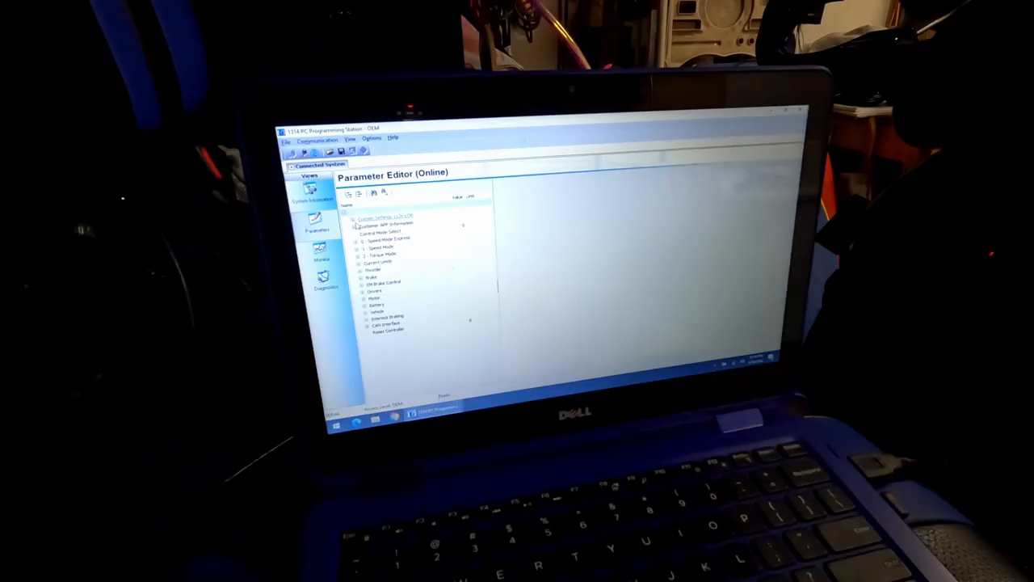
Expand Program > System Settings > Fwd Mode to show the Fwd Max Speed value
{"action": "left_click", "coordinate": [356, 216]}
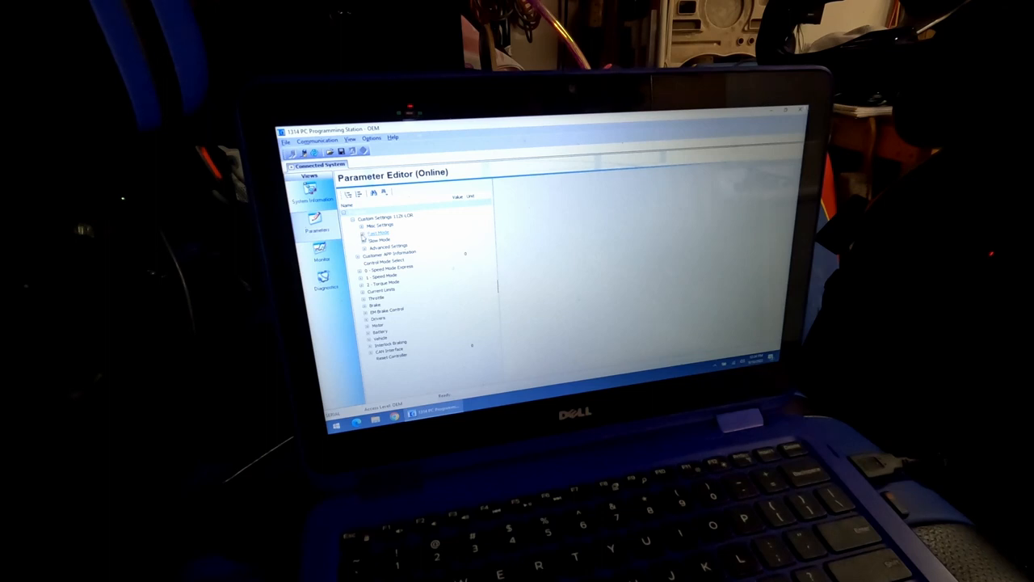
{"action": "left_click", "coordinate": [362, 233]}
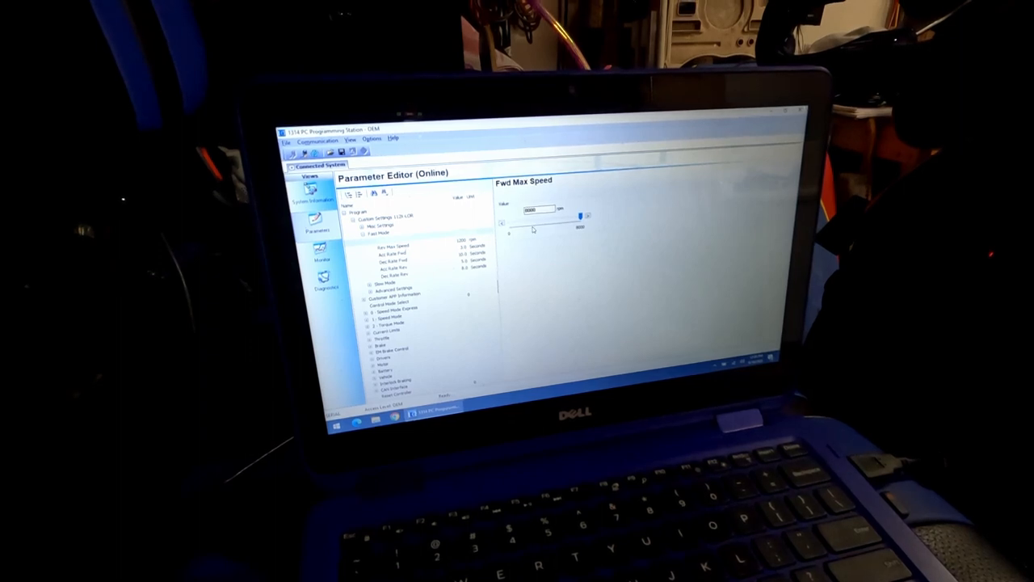
Step through the Fwd Mode parameters to show the Acc Rate Fwd value
{"action": "left_click", "coordinate": [394, 246]}
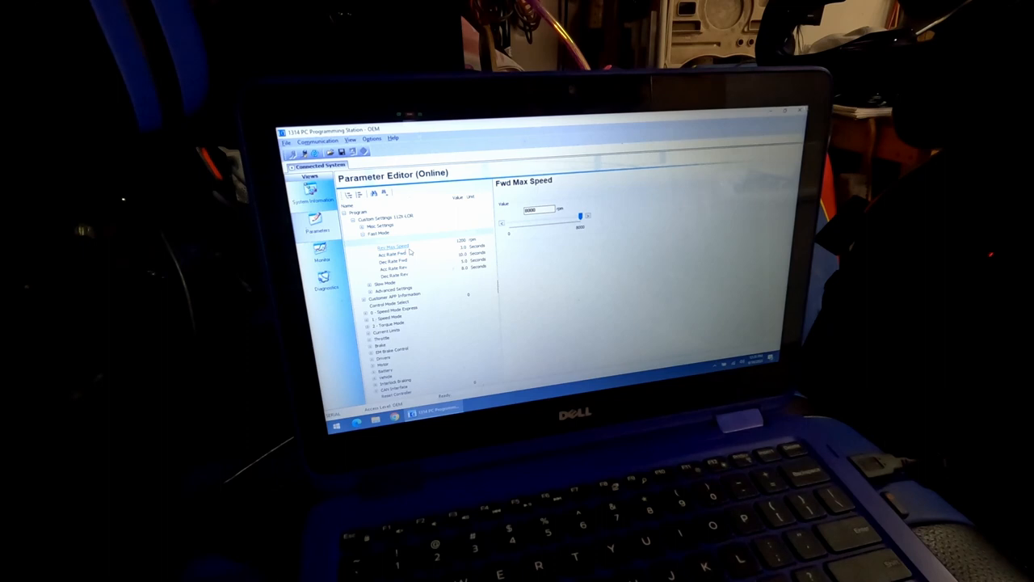
{"action": "left_click", "coordinate": [391, 252]}
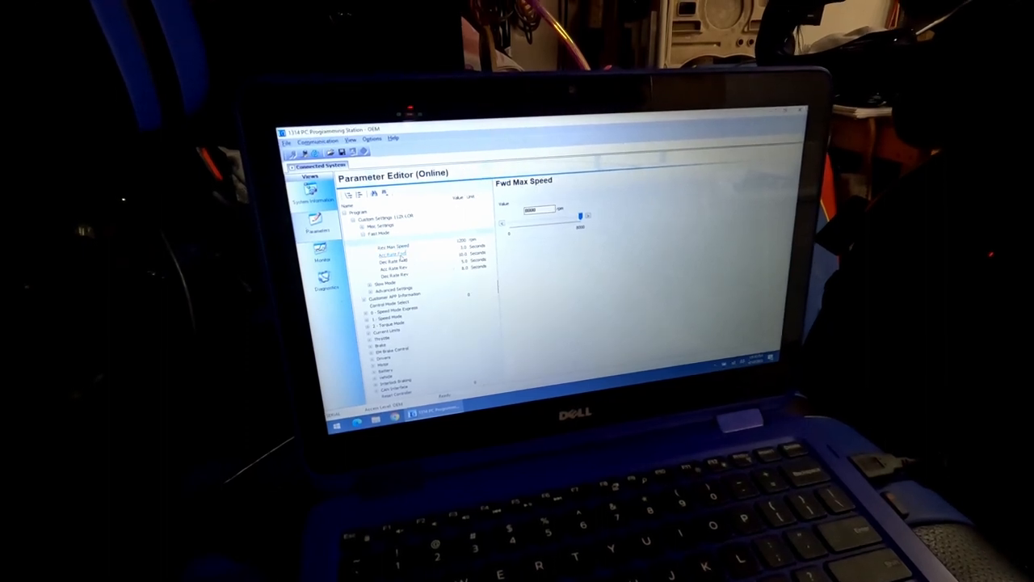
{"action": "left_click", "coordinate": [391, 245]}
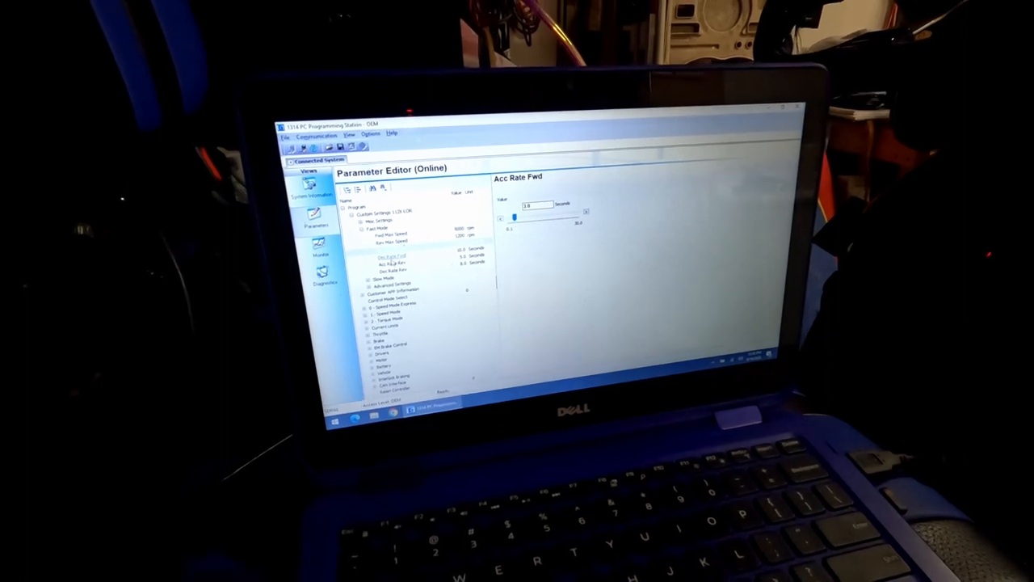
Show the Dec Rate Fwd value, then the Dec Rate Rev value
{"action": "left_click", "coordinate": [391, 270]}
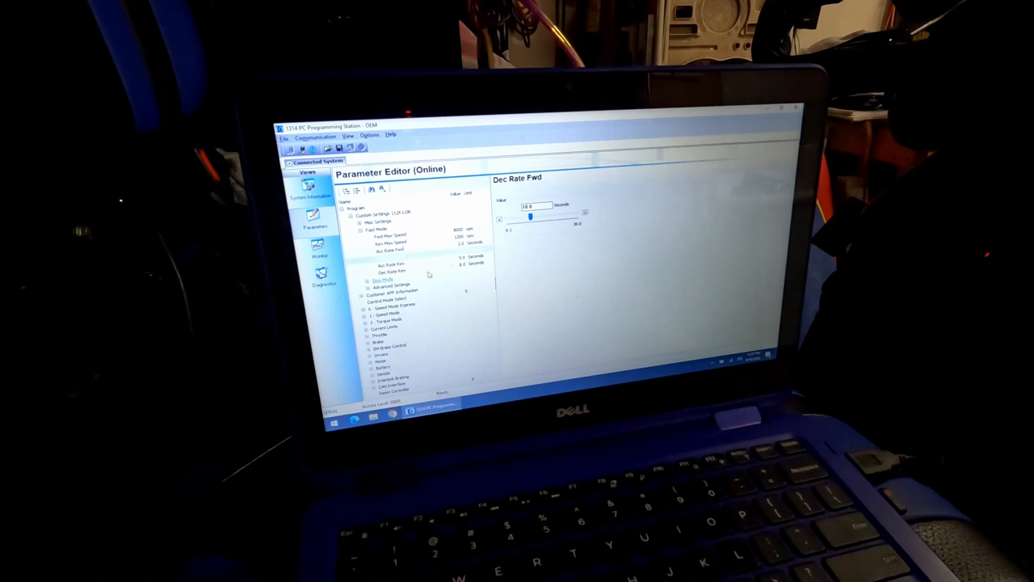
{"action": "left_click", "coordinate": [384, 278]}
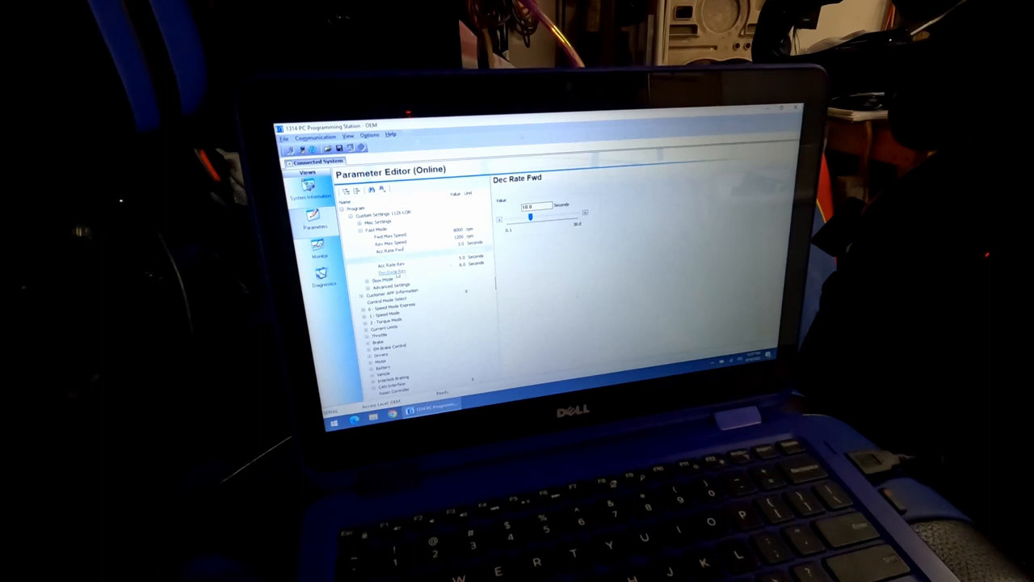
{"action": "left_click", "coordinate": [391, 265]}
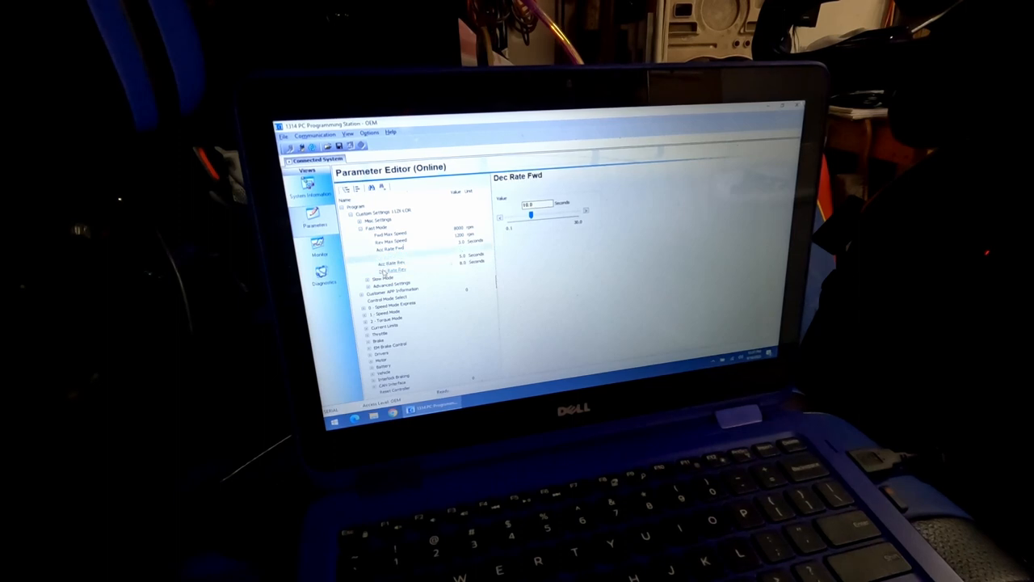
{"action": "left_click", "coordinate": [395, 261]}
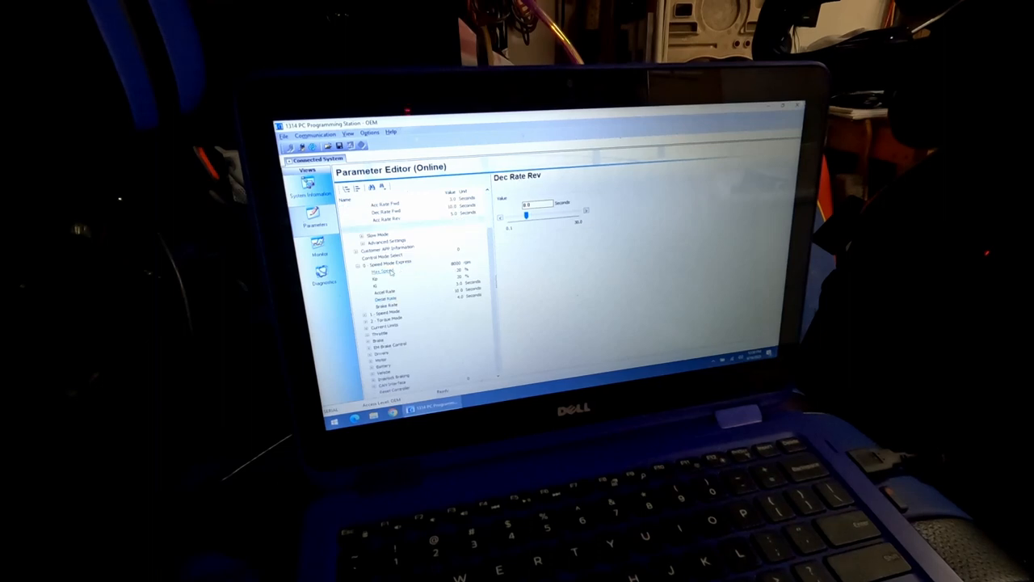
Review Max Speed and expand the Speed Mode Express and Speed Limits groups
{"action": "left_click", "coordinate": [384, 271]}
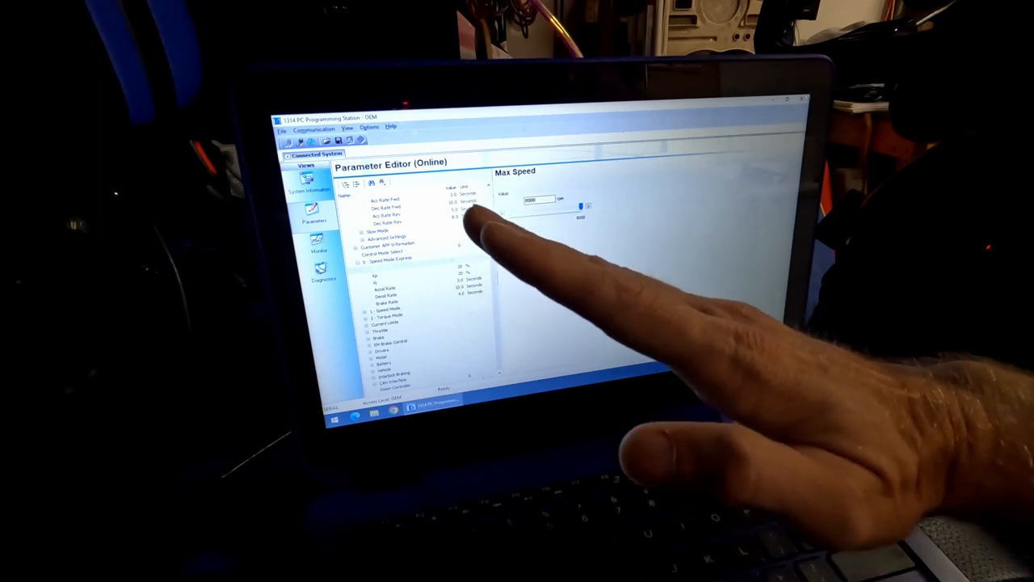
{"action": "mouse_move", "coordinate": [477, 227]}
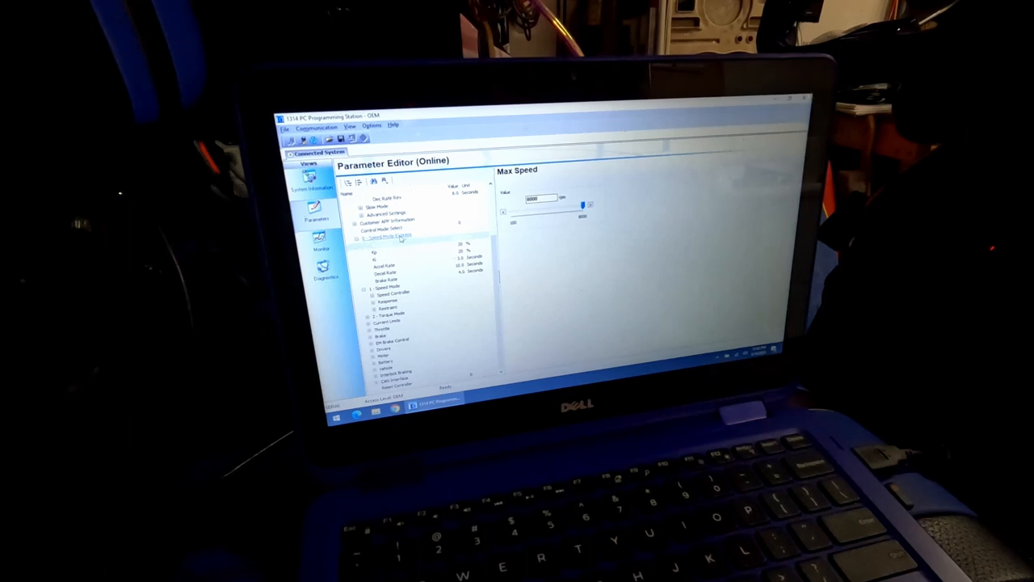
{"action": "left_click", "coordinate": [391, 228]}
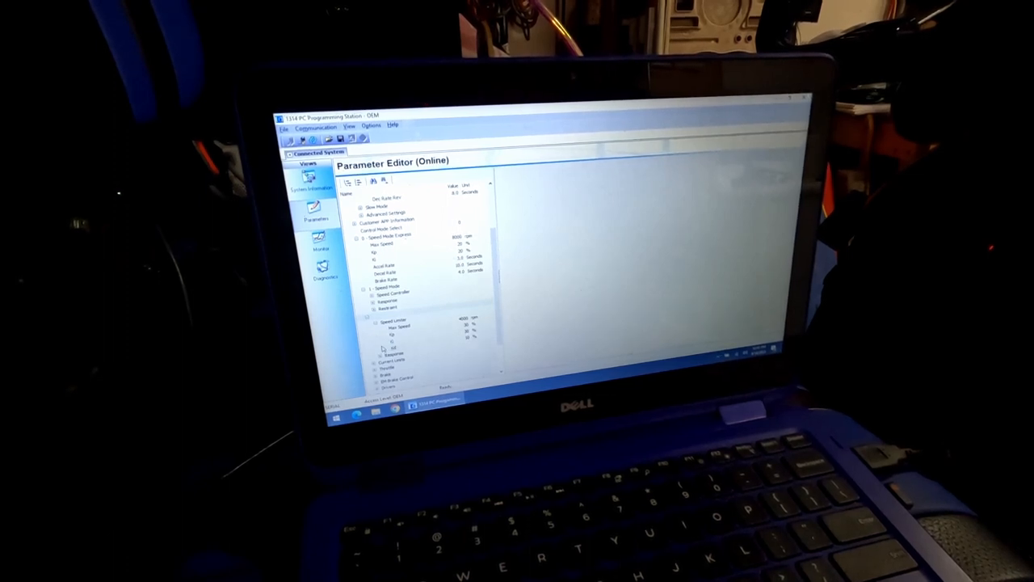
Expand Current Limits and show the Regen Current Limit value
{"action": "scroll", "scroll_direction": "down", "scroll_amount": 3}
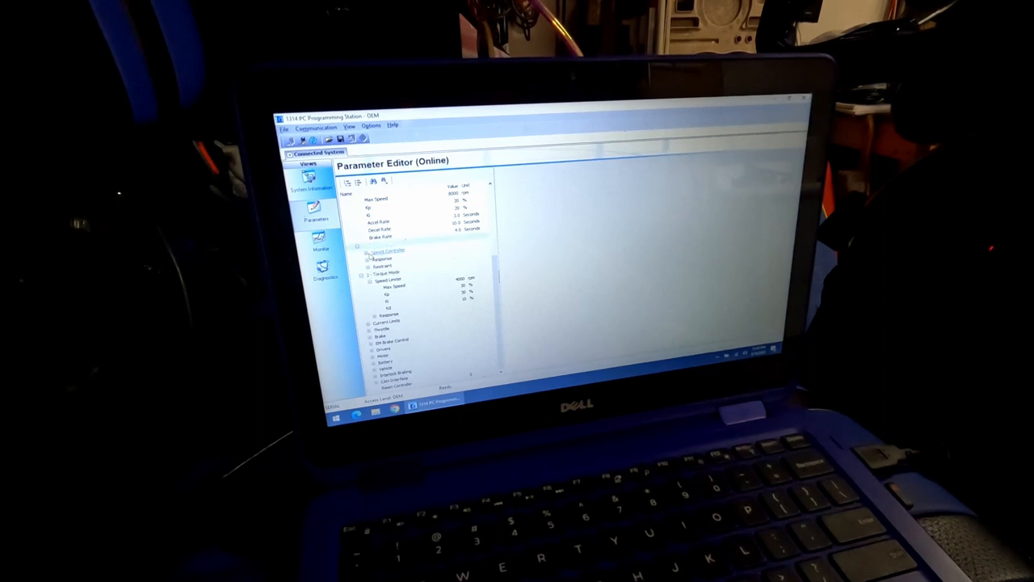
{"action": "left_click", "coordinate": [365, 252]}
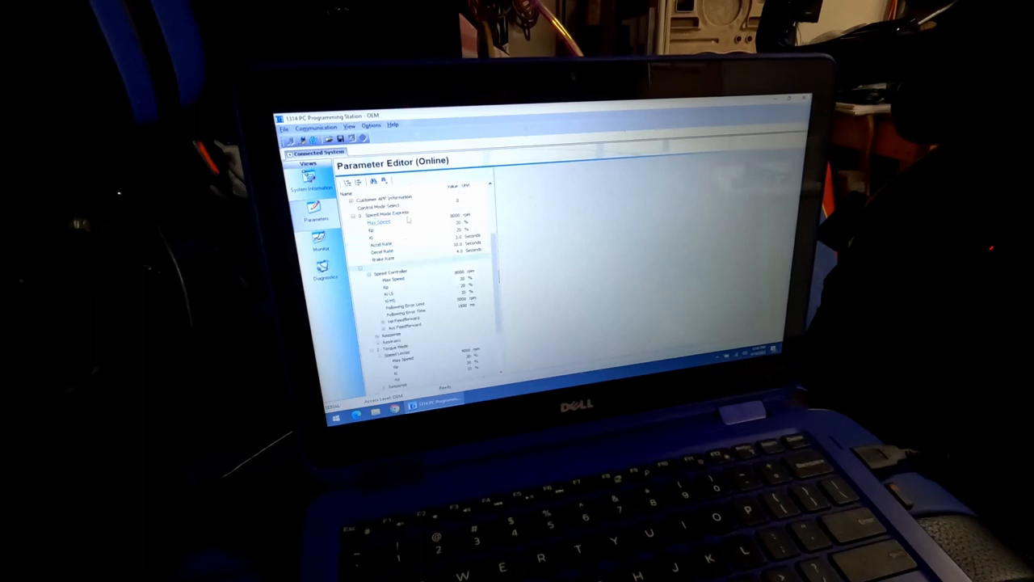
{"action": "scroll", "scroll_direction": "down", "scroll_amount": 3}
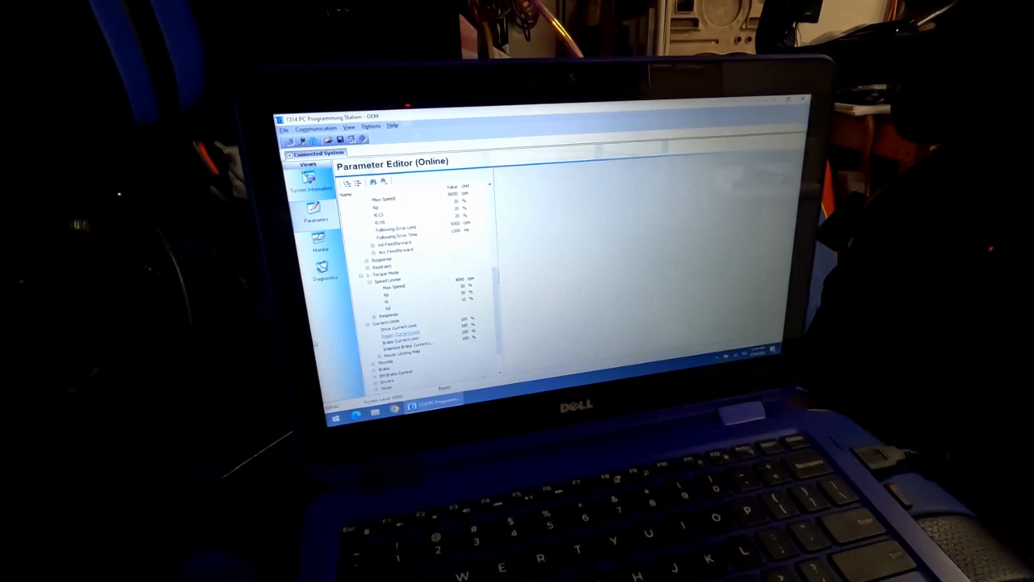
{"action": "left_click", "coordinate": [398, 333]}
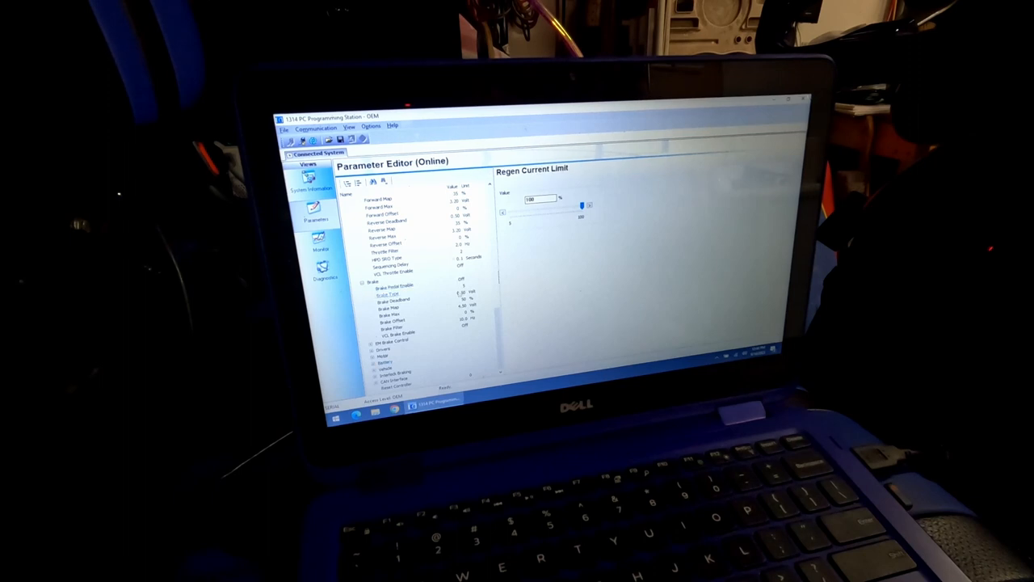
Expand the Motor group and show the Feedback Type setting
{"action": "scroll", "scroll_direction": "down", "scroll_amount": 3}
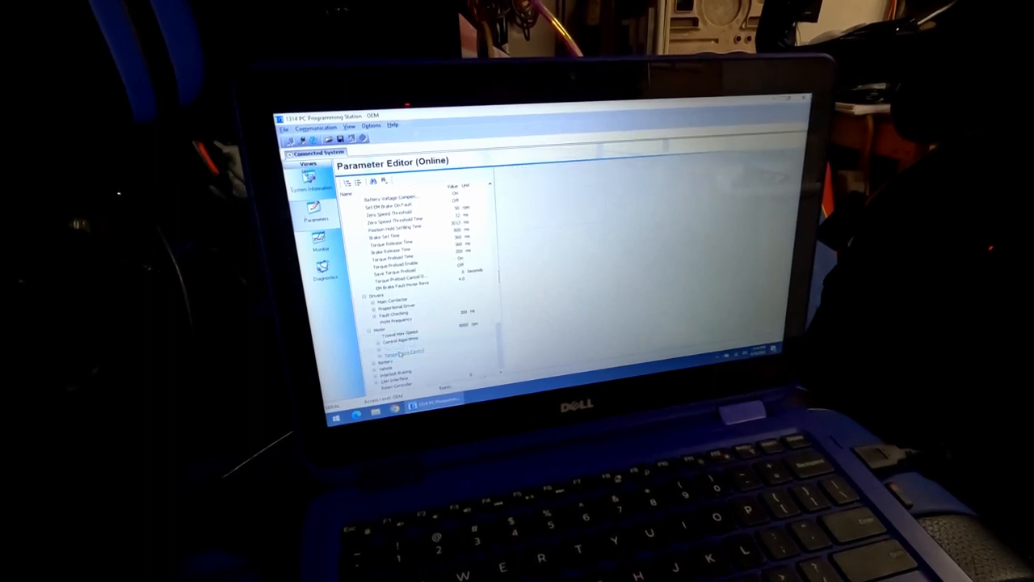
{"action": "left_click", "coordinate": [378, 341]}
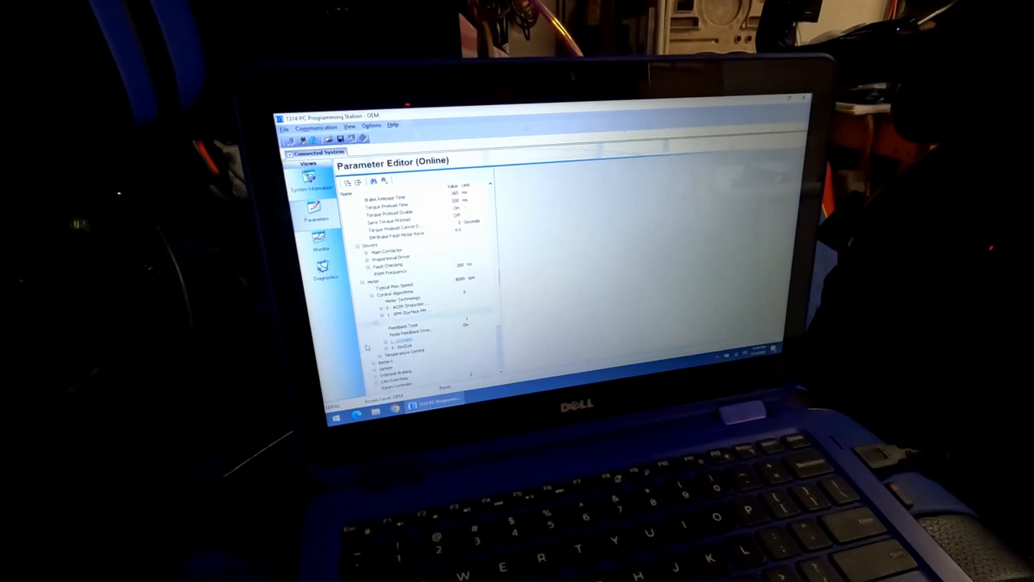
{"action": "left_click", "coordinate": [407, 330]}
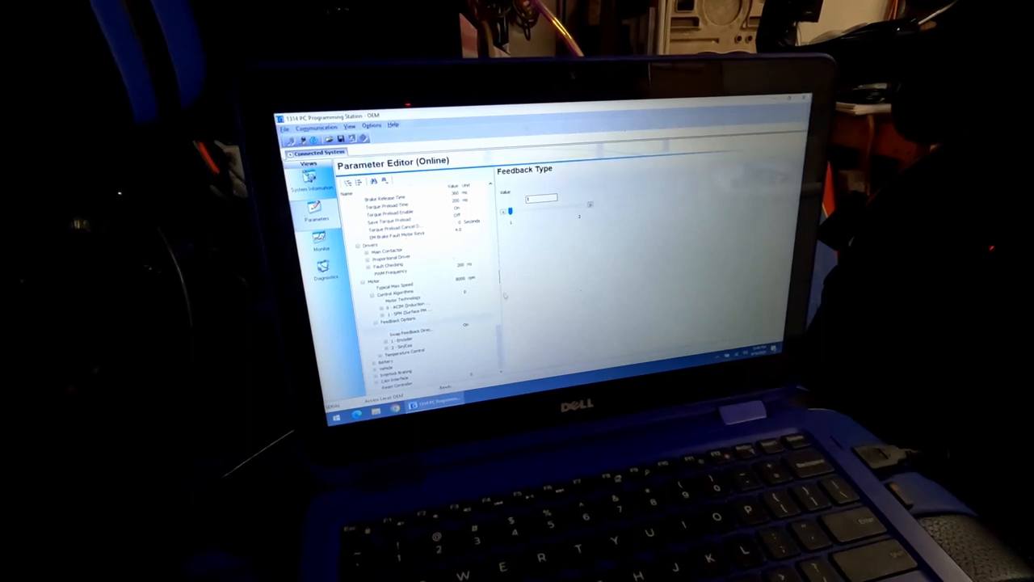
Scroll to the Battery section to show the Nominal Voltage setting
{"action": "scroll", "scroll_direction": "down", "scroll_amount": 3}
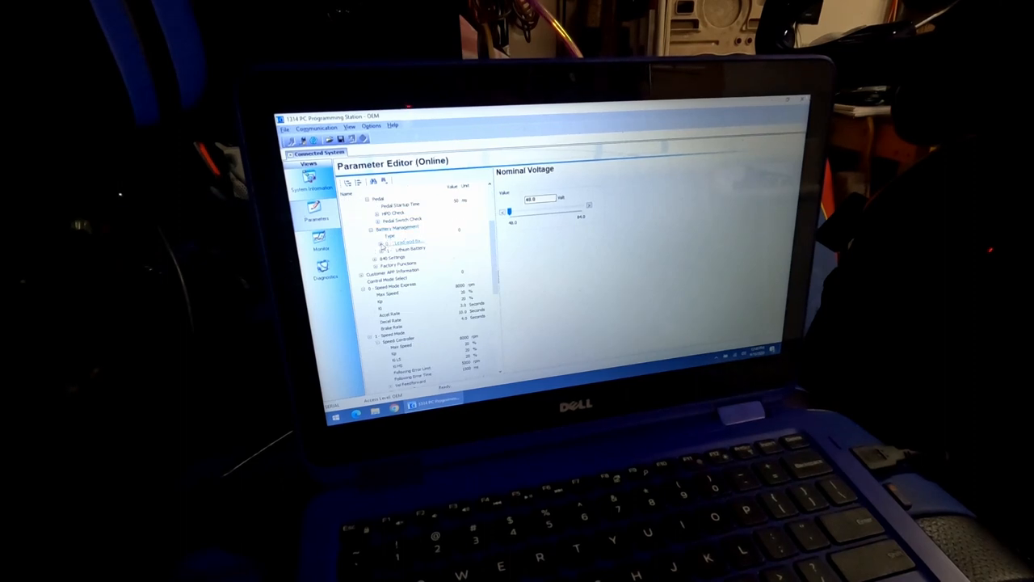
Expand Battery Management, show BMS CAN Fault Shut Down Delay, then the Type setting
{"action": "left_click", "coordinate": [386, 255]}
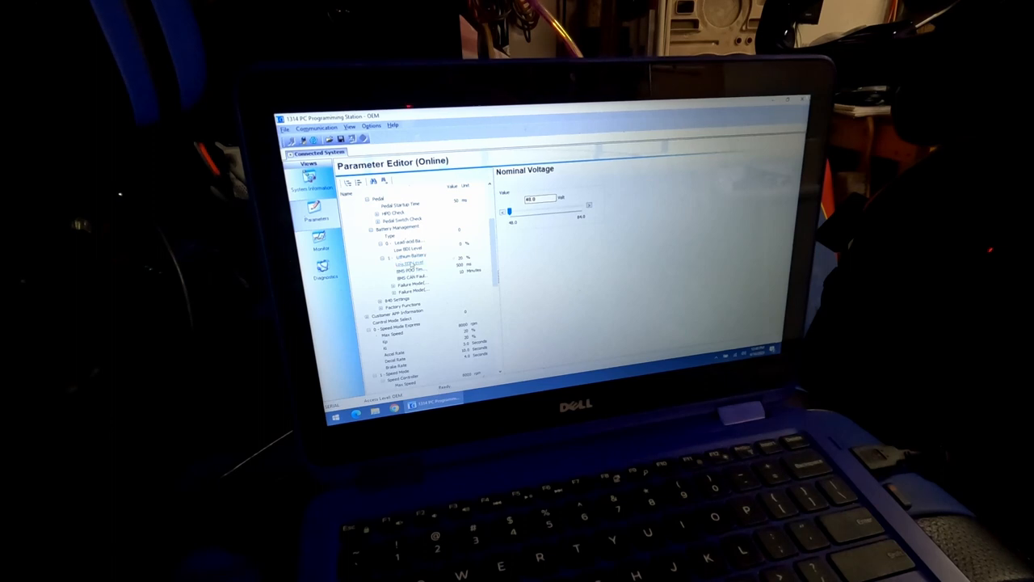
{"action": "left_click", "coordinate": [410, 269]}
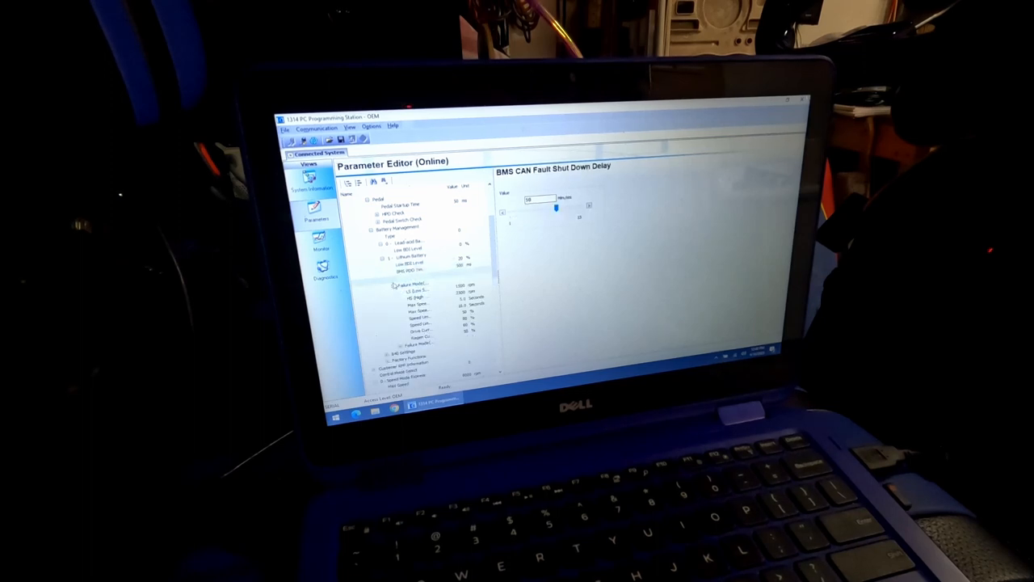
{"action": "scroll", "scroll_direction": "down", "scroll_amount": 3}
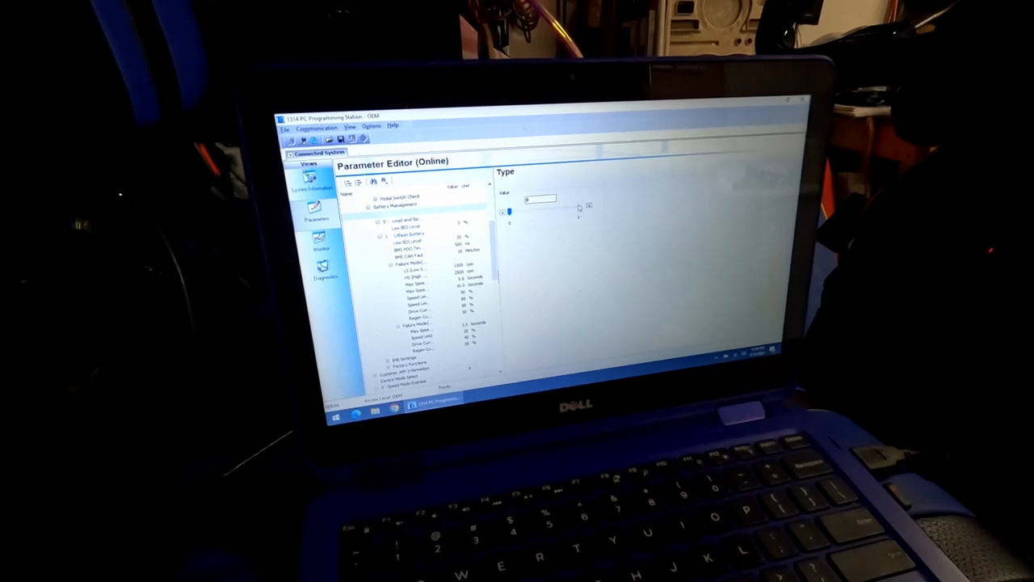
Show the Low BDI Level parameter within the BDI branch of Battery Management
{"action": "left_click", "coordinate": [396, 236]}
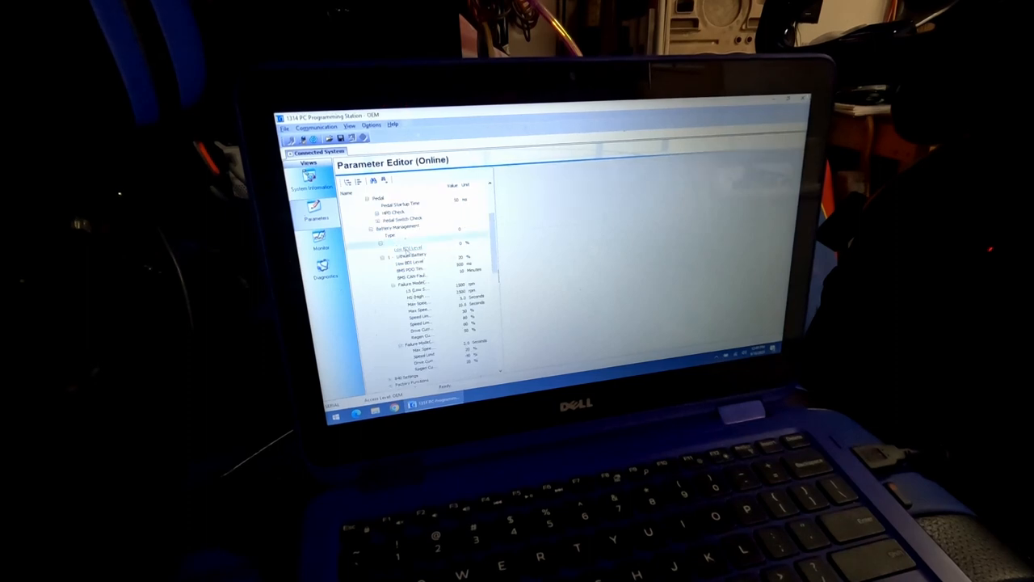
{"action": "left_click", "coordinate": [401, 255]}
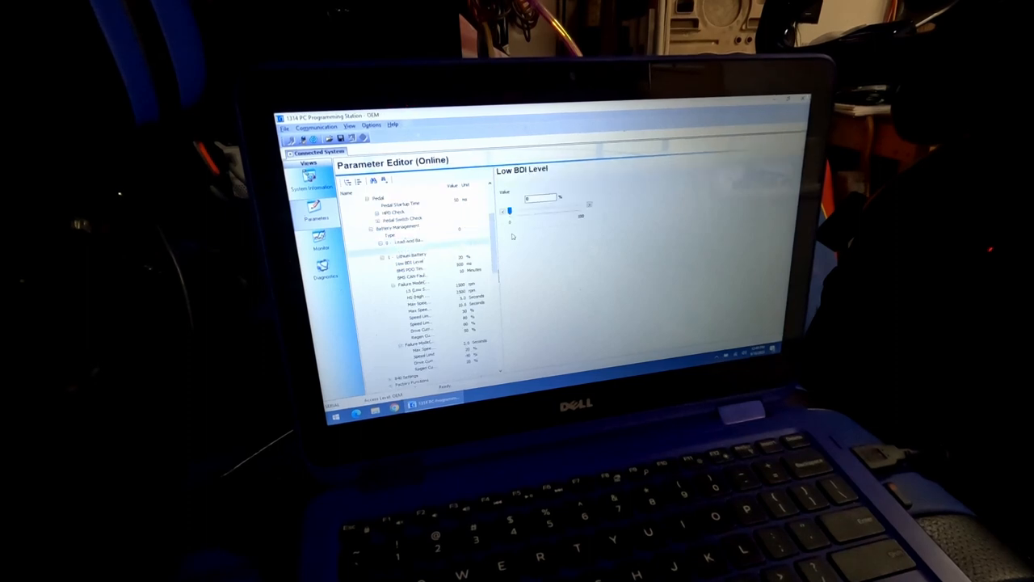